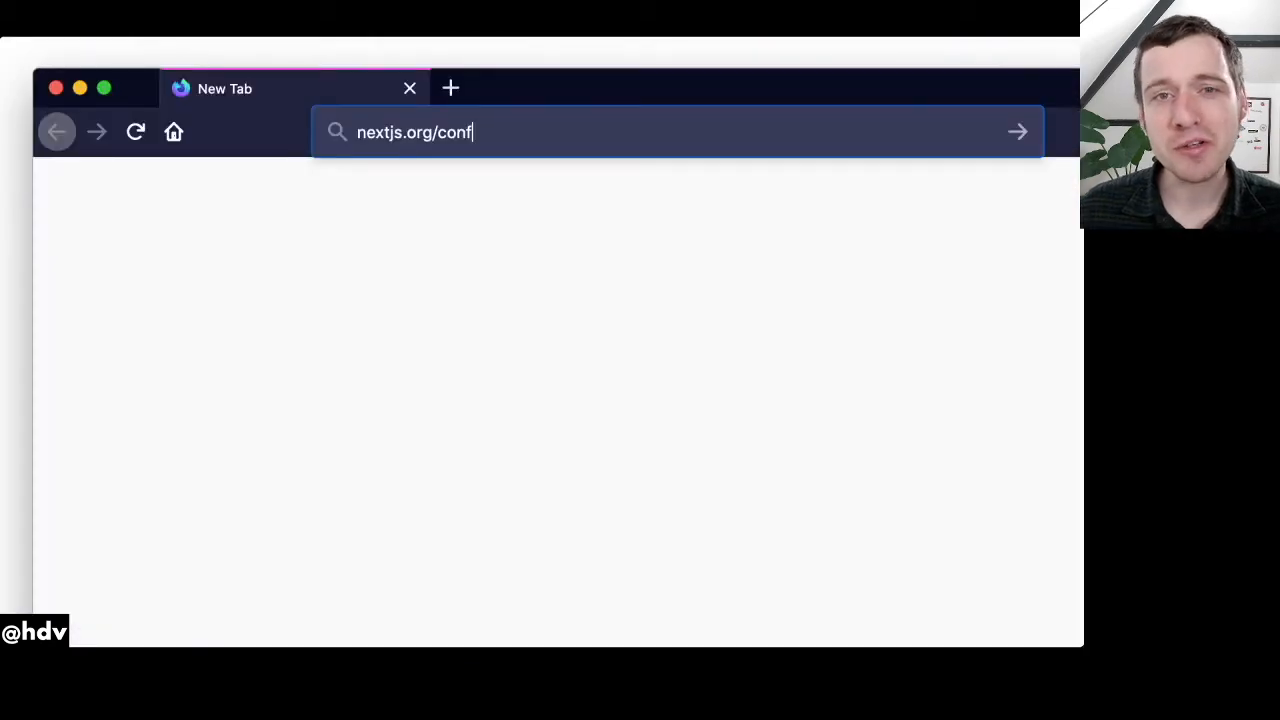
Load nextjs.org/conf and inspect the email field's accessibility properties: name 'Your email address', role 'entry'.
key(Return)
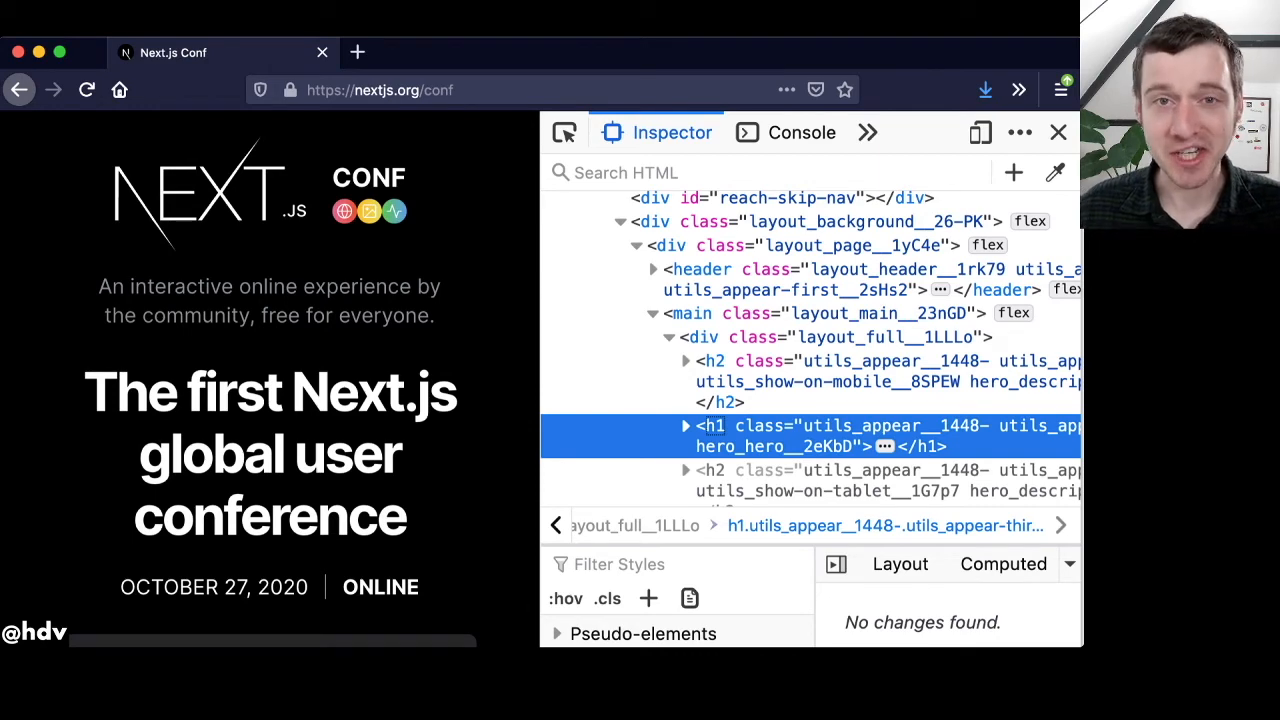
click(820, 131)
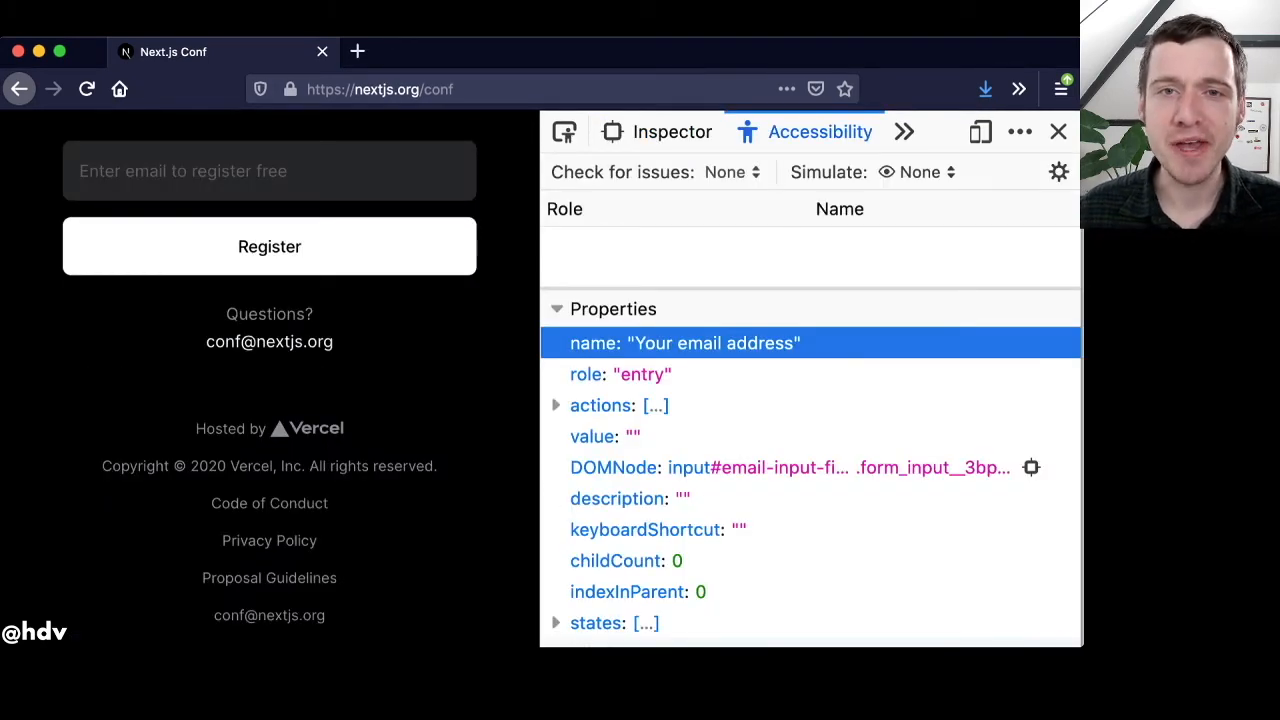